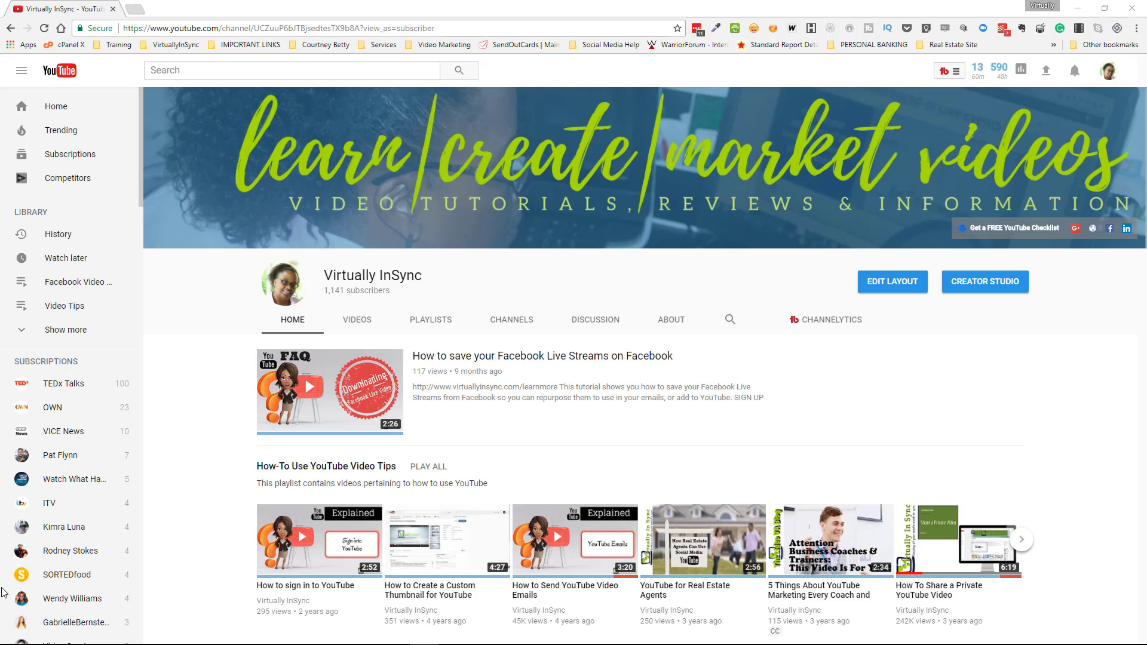
# Browse the subscribed channels TEDx Talks, OWN, SORTEDfood and the next one from the sidebar.
pyautogui.scroll(-3)
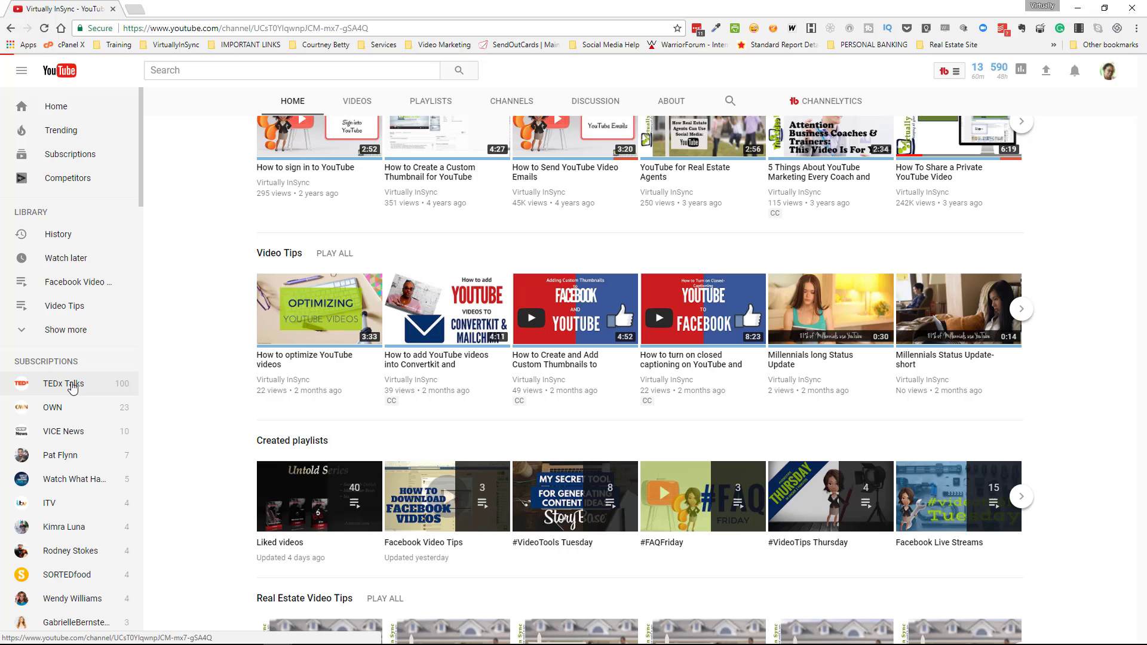
pyautogui.click(66, 383)
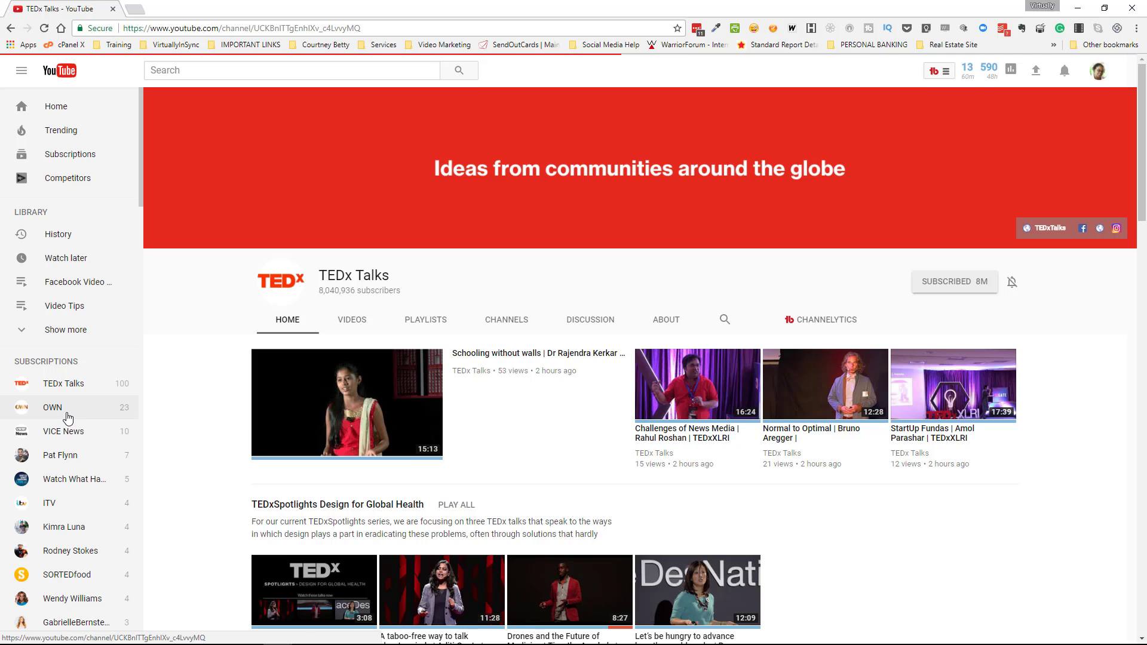
pyautogui.click(52, 407)
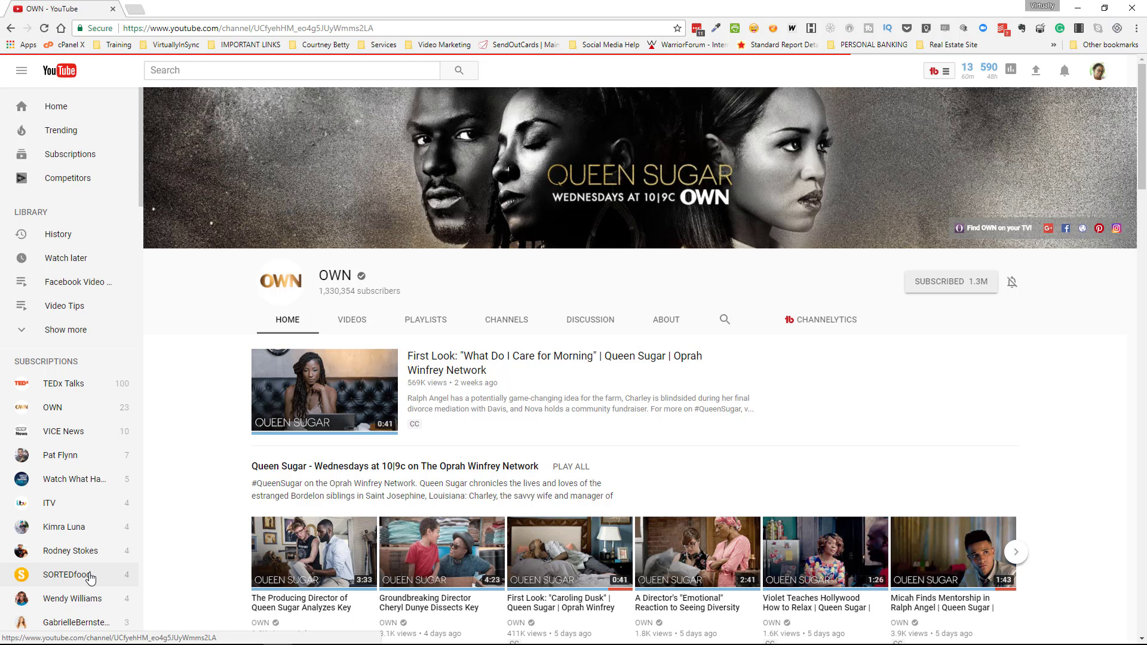
pyautogui.click(60, 575)
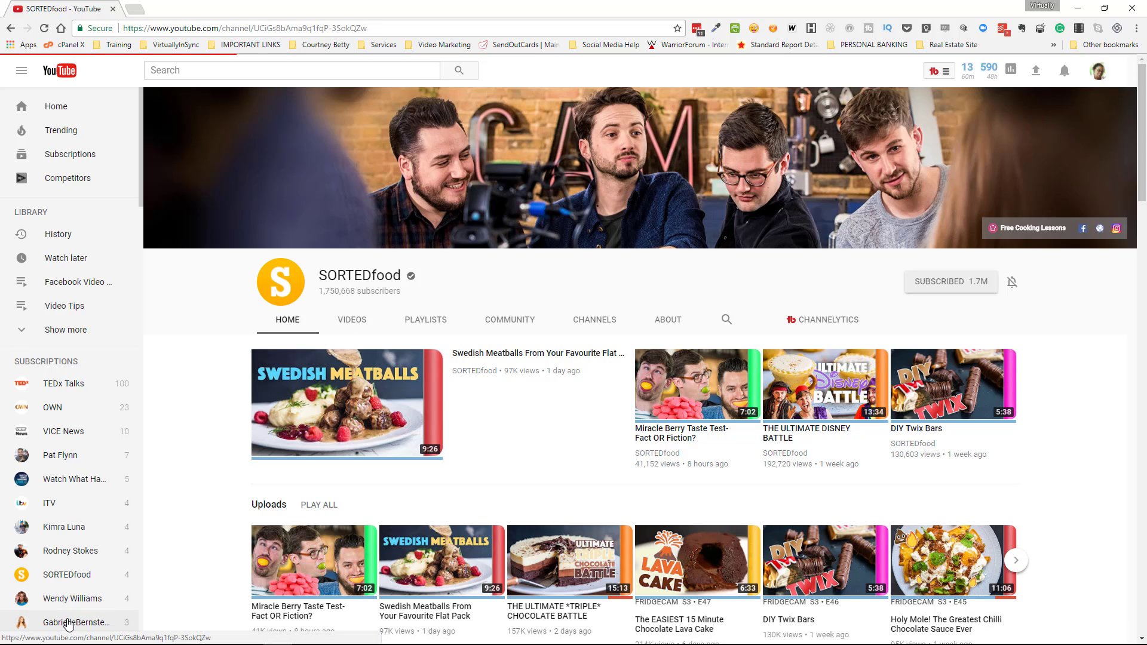
pyautogui.click(74, 621)
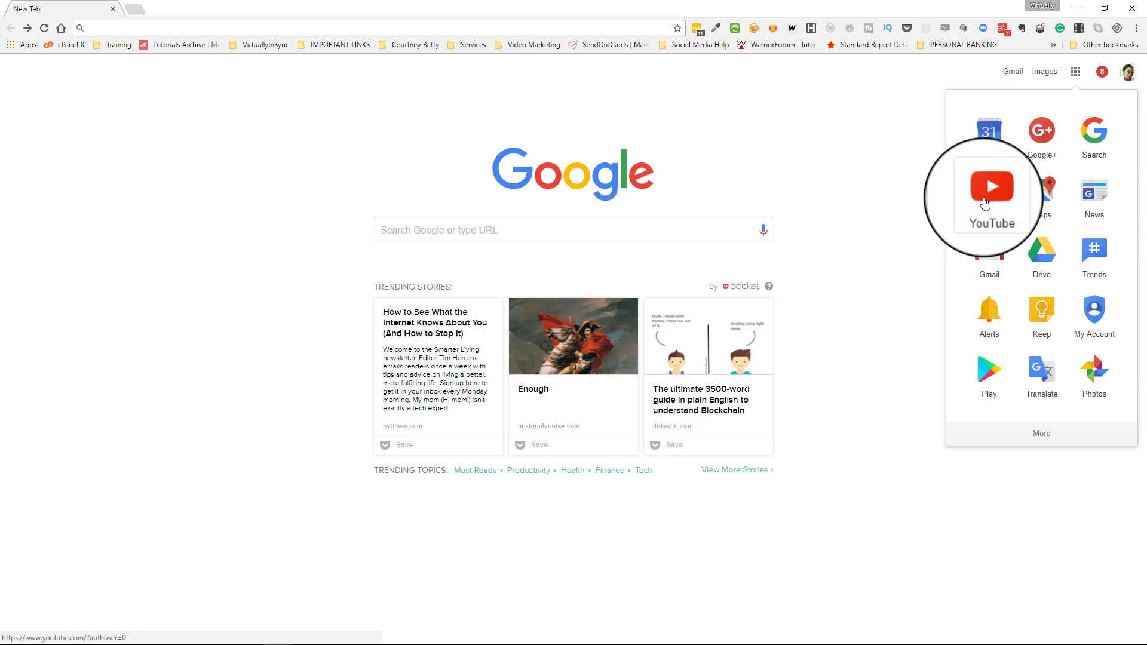
# Launch YouTube from the Google apps grid on the new tab page.
pyautogui.click(989, 187)
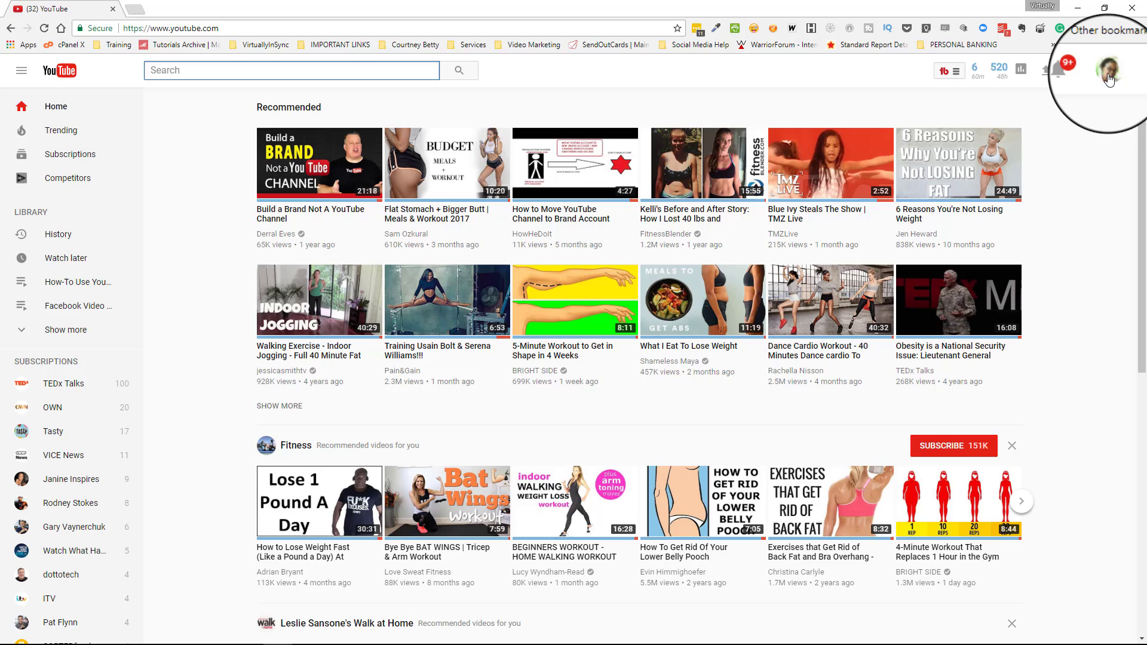
# Go to the YouTube account Settings overview from the profile avatar menu.
pyautogui.click(1111, 67)
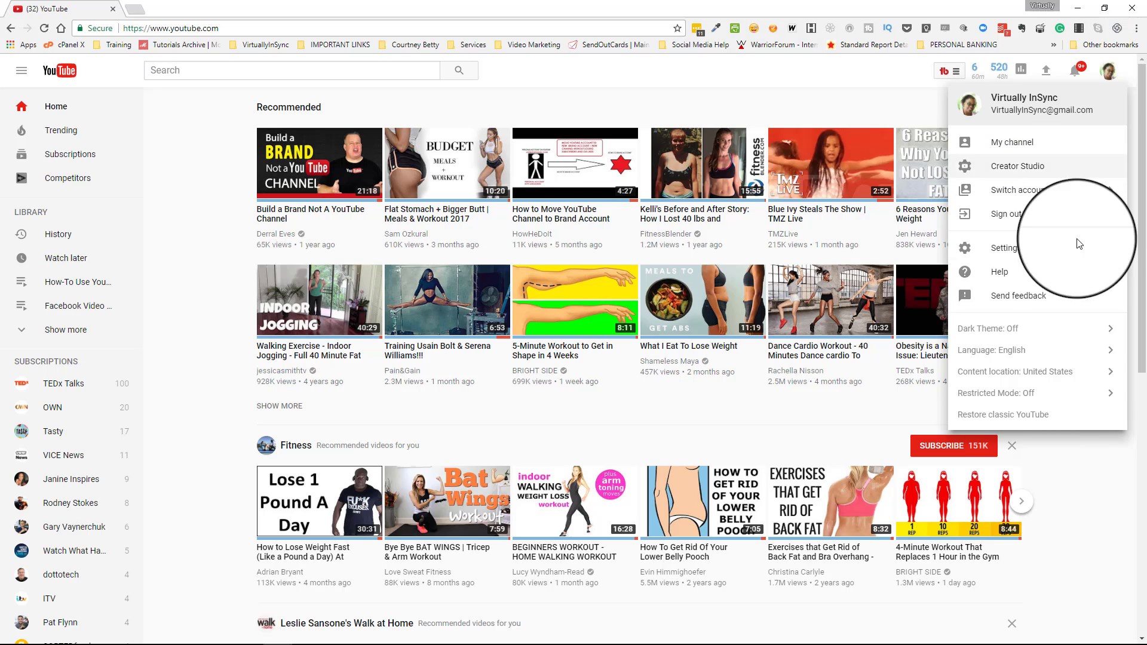
pyautogui.moveTo(1029, 420)
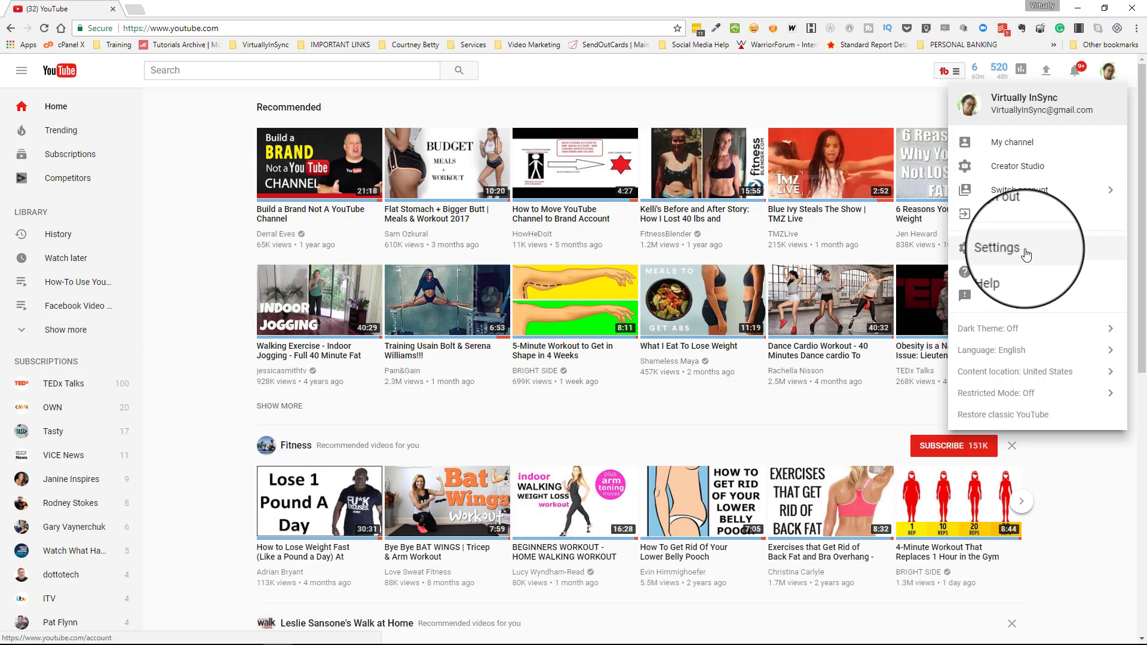
pyautogui.click(997, 247)
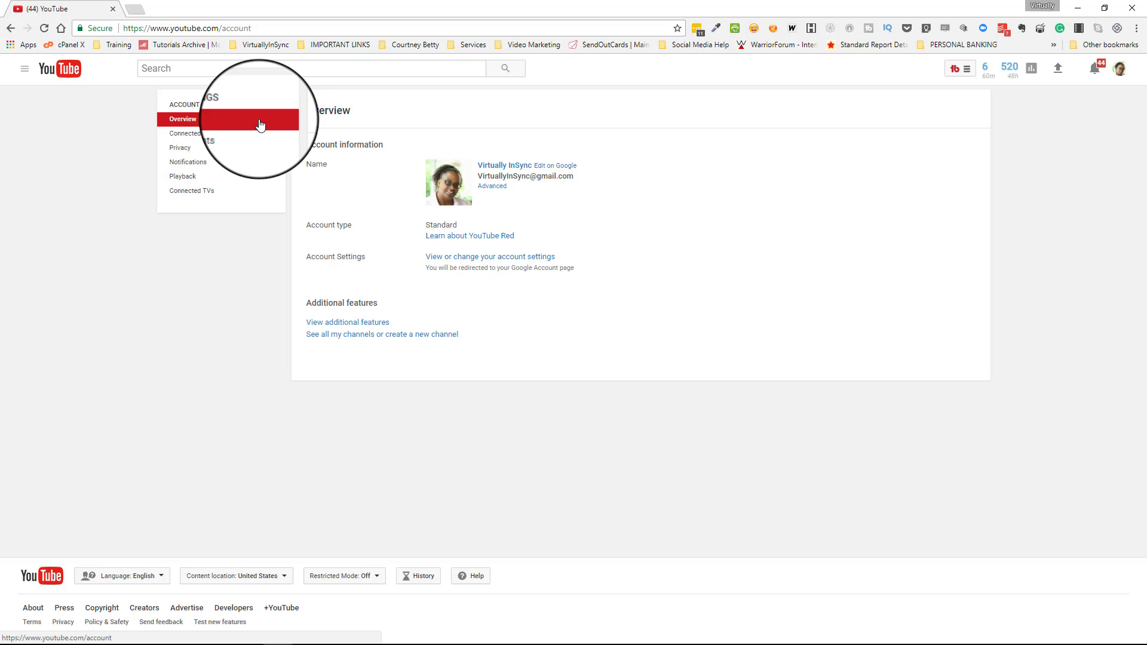
pyautogui.moveTo(850, 271)
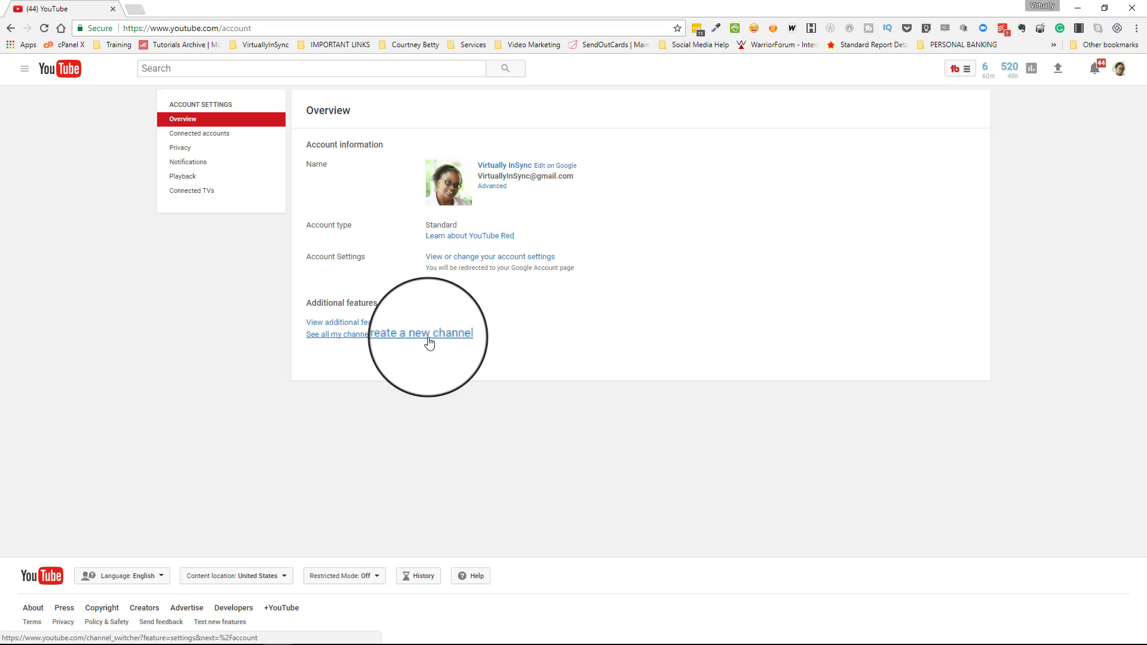
# Show the channel switcher via 'See all my channels or create a new channel'.
pyautogui.click(423, 334)
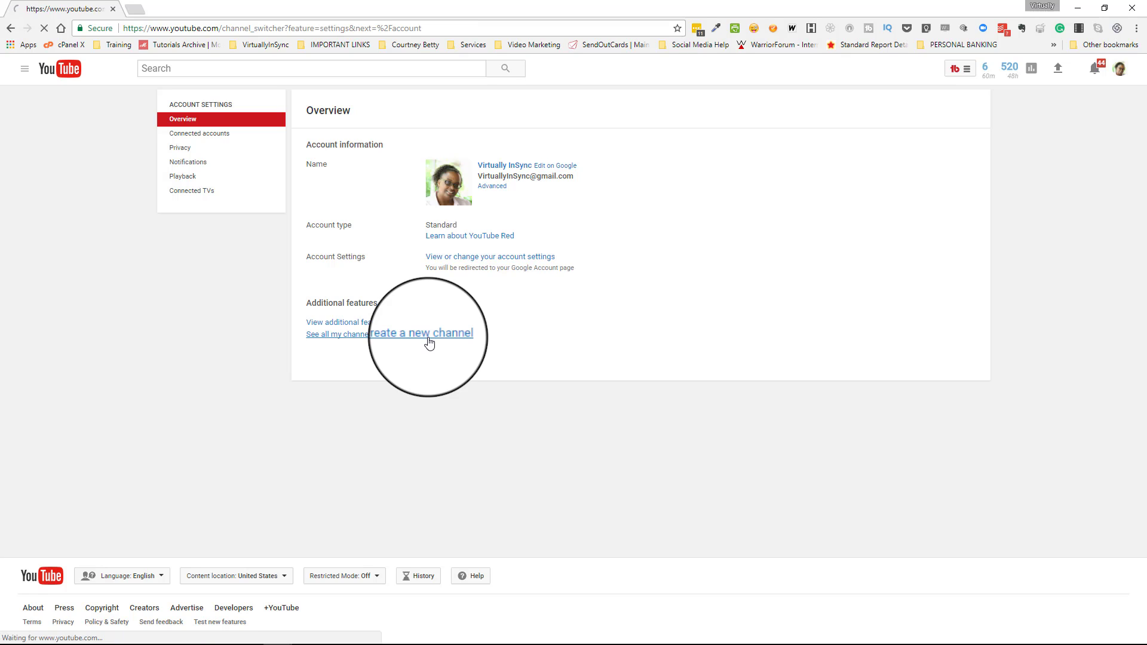
pyautogui.click(337, 335)
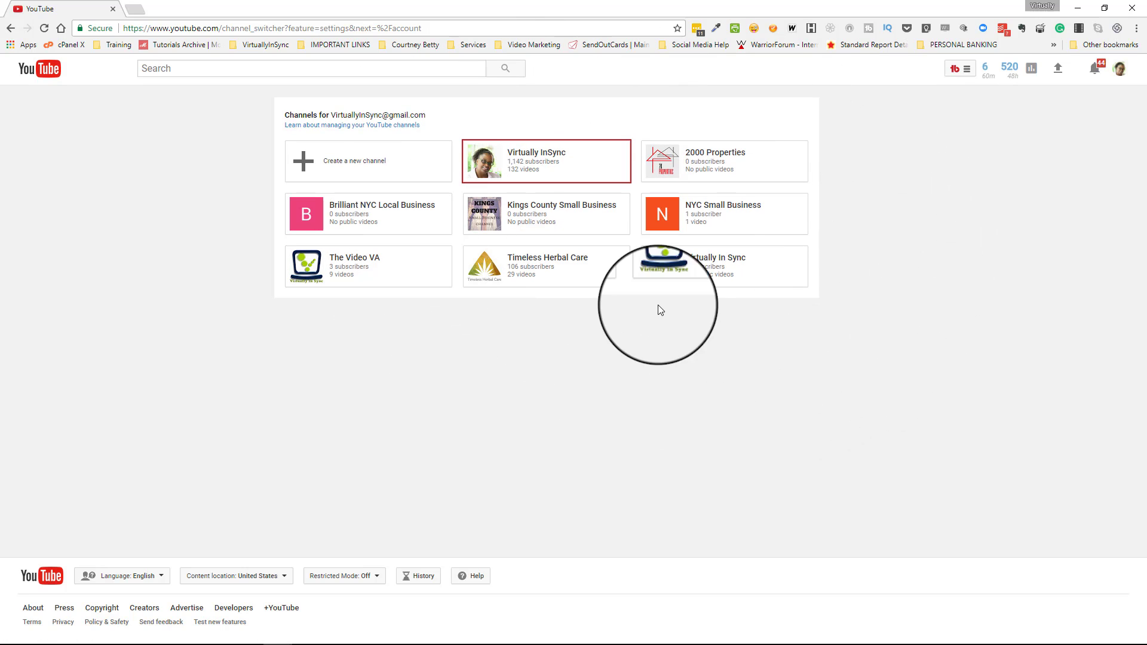
pyautogui.moveTo(542, 169)
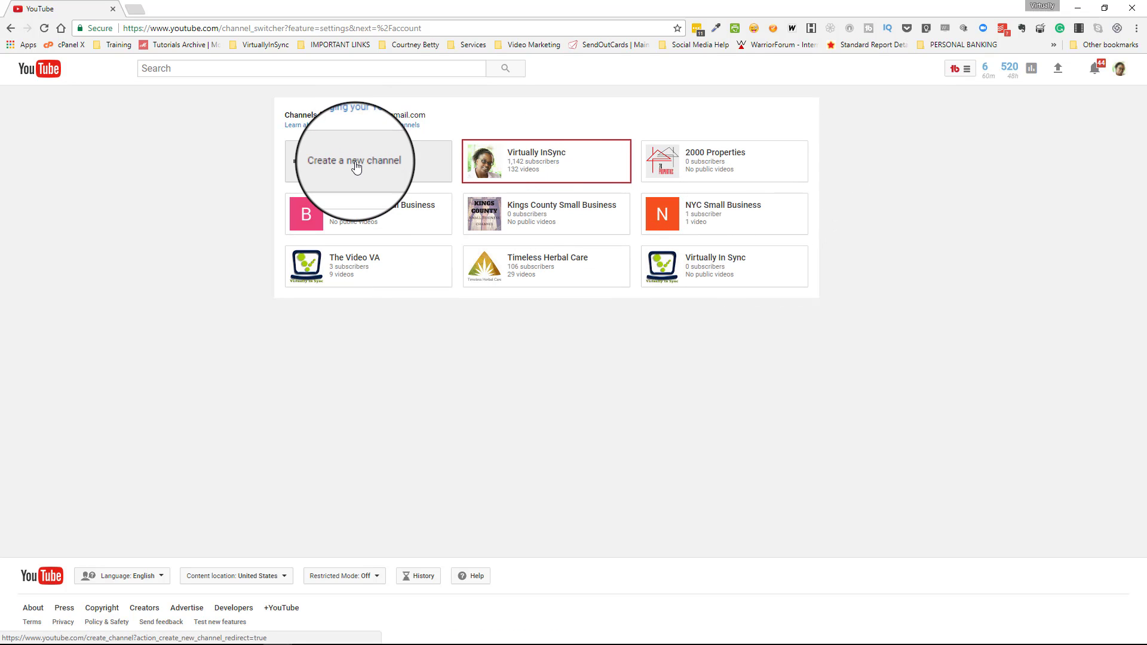
# Start a new channel, reaching Google's Brand Account creation page.
pyautogui.click(356, 166)
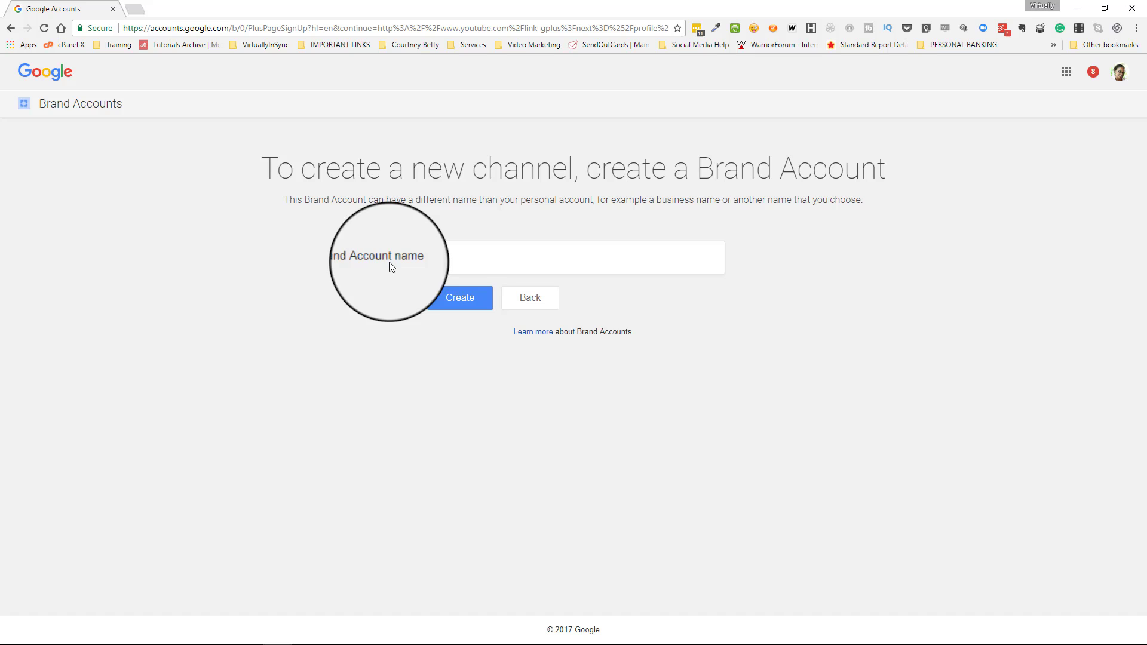
pyautogui.click(585, 258)
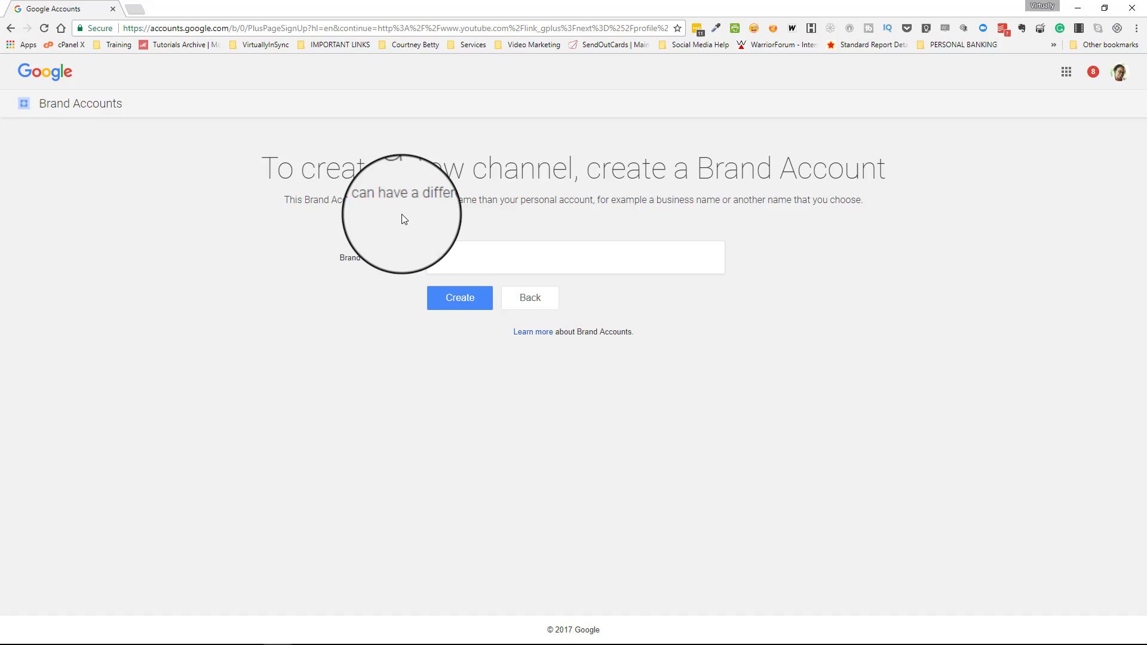
pyautogui.moveTo(590, 218)
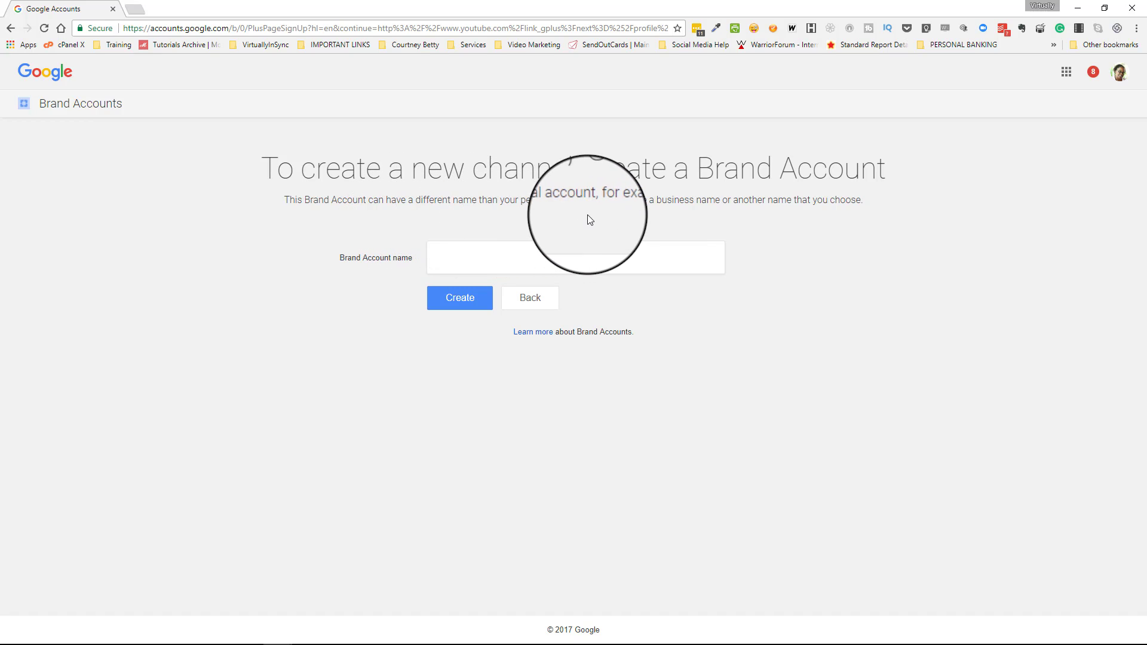
pyautogui.moveTo(681, 217)
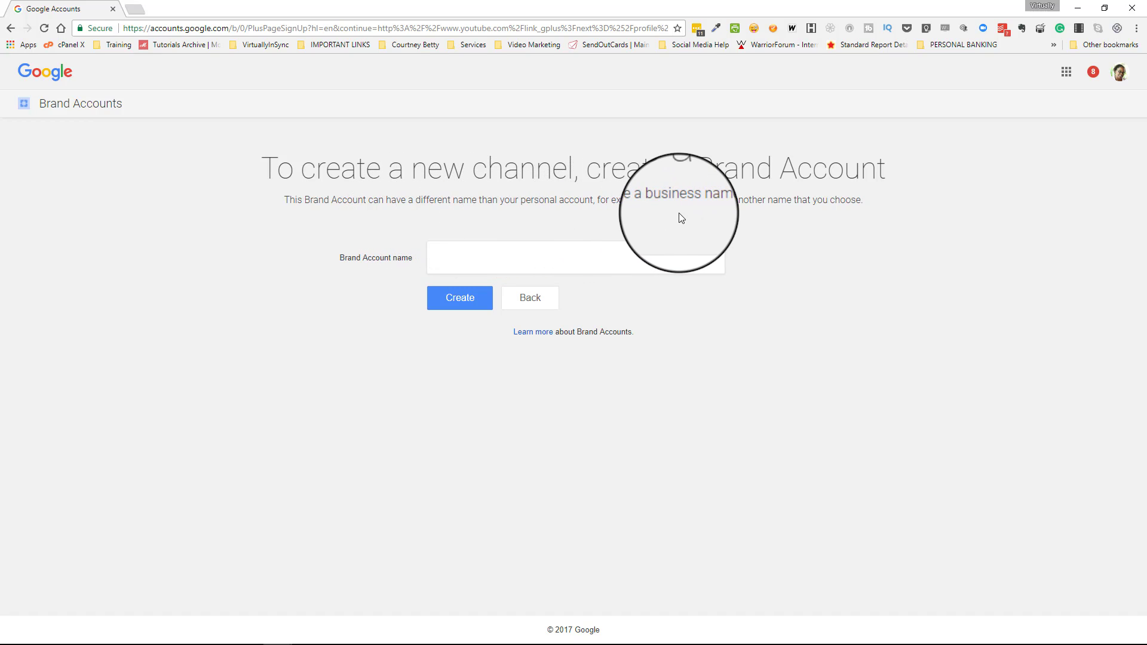
pyautogui.moveTo(817, 224)
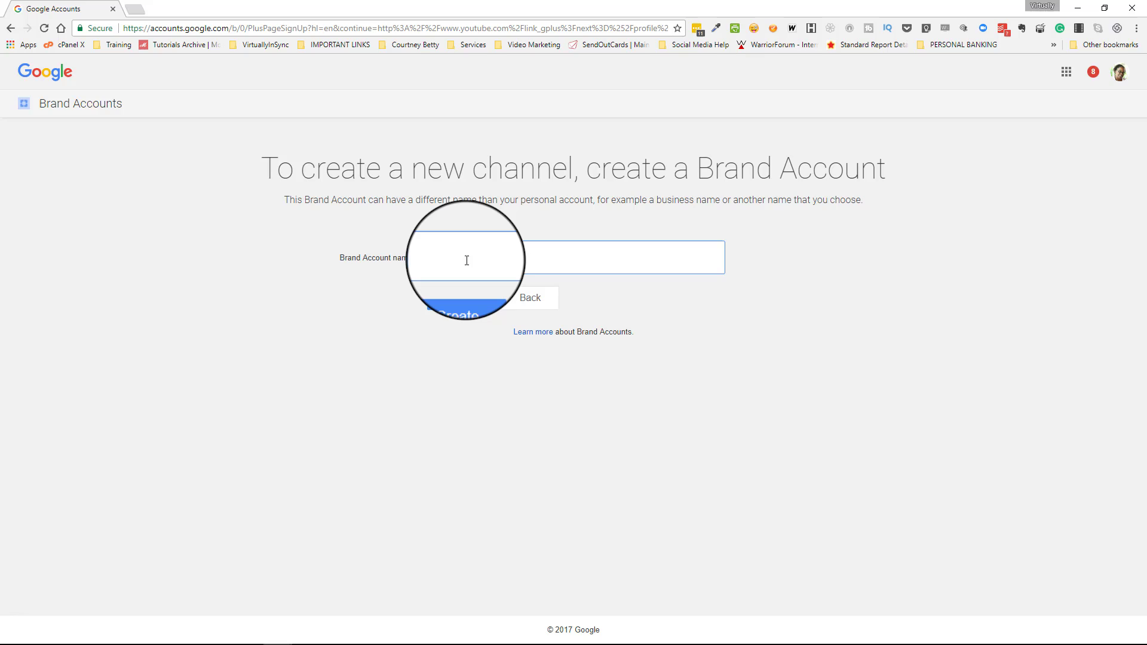
# Name the Brand Account 'Video Strategist' and create it.
pyautogui.write('Vi')
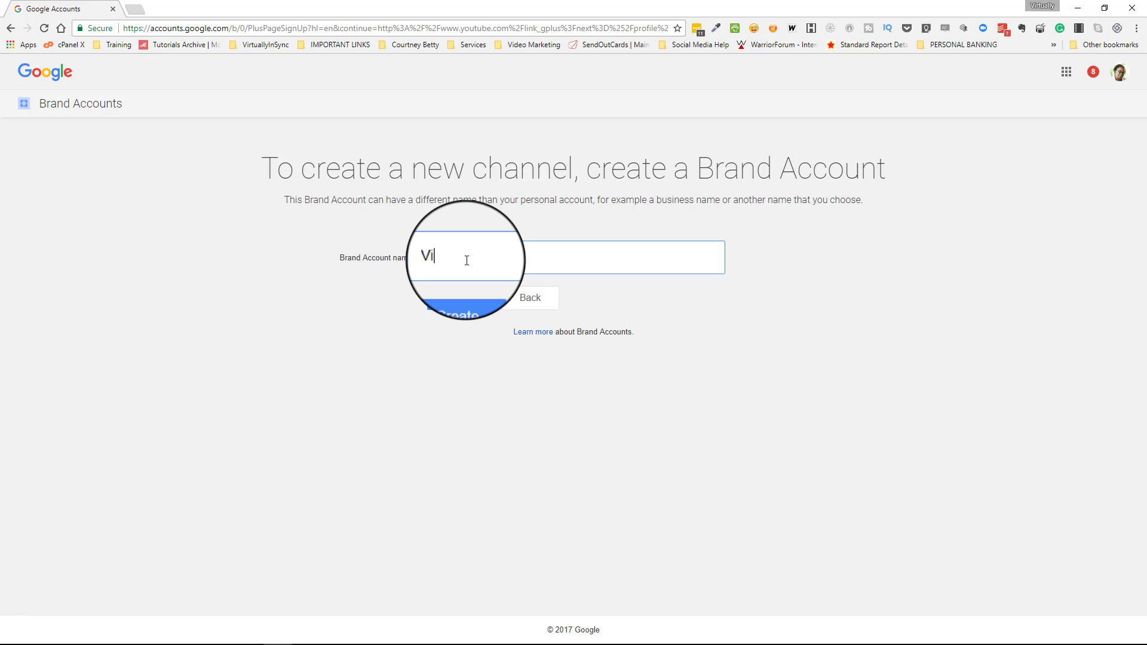
pyautogui.write('deo St')
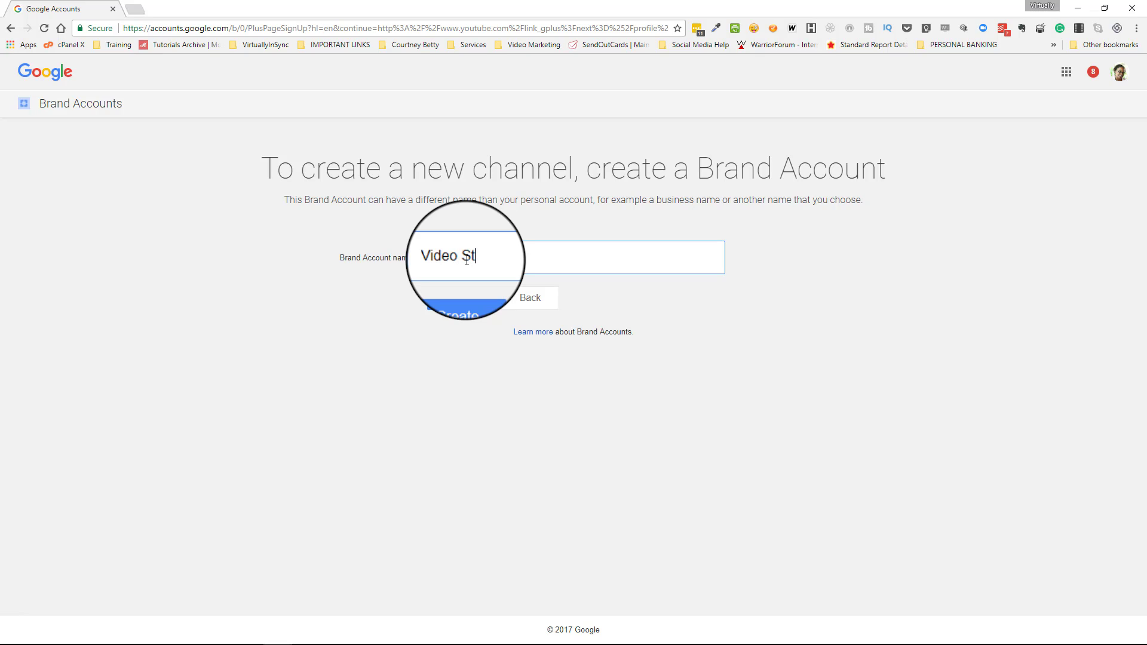
pyautogui.write('rate')
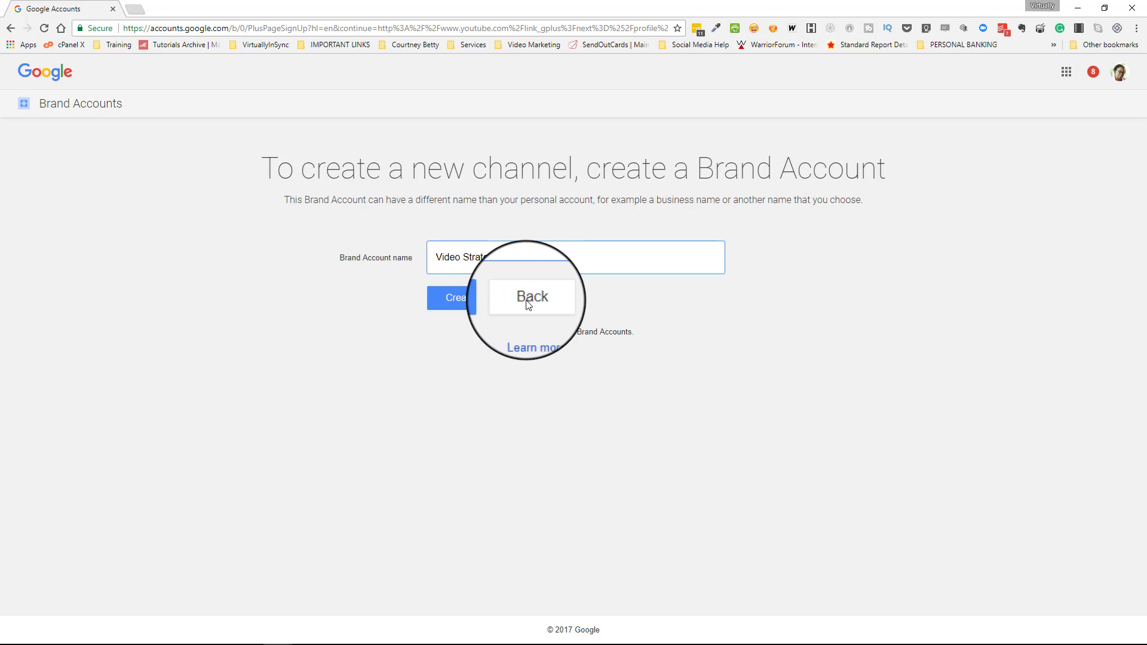
pyautogui.click(458, 297)
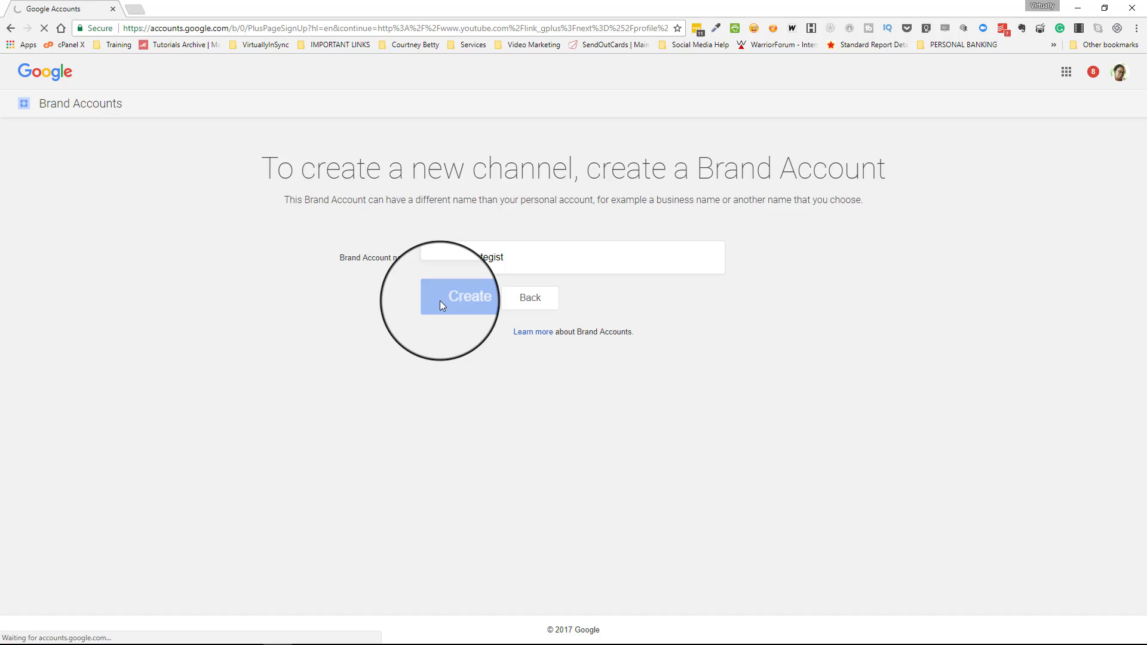
pyautogui.click(458, 296)
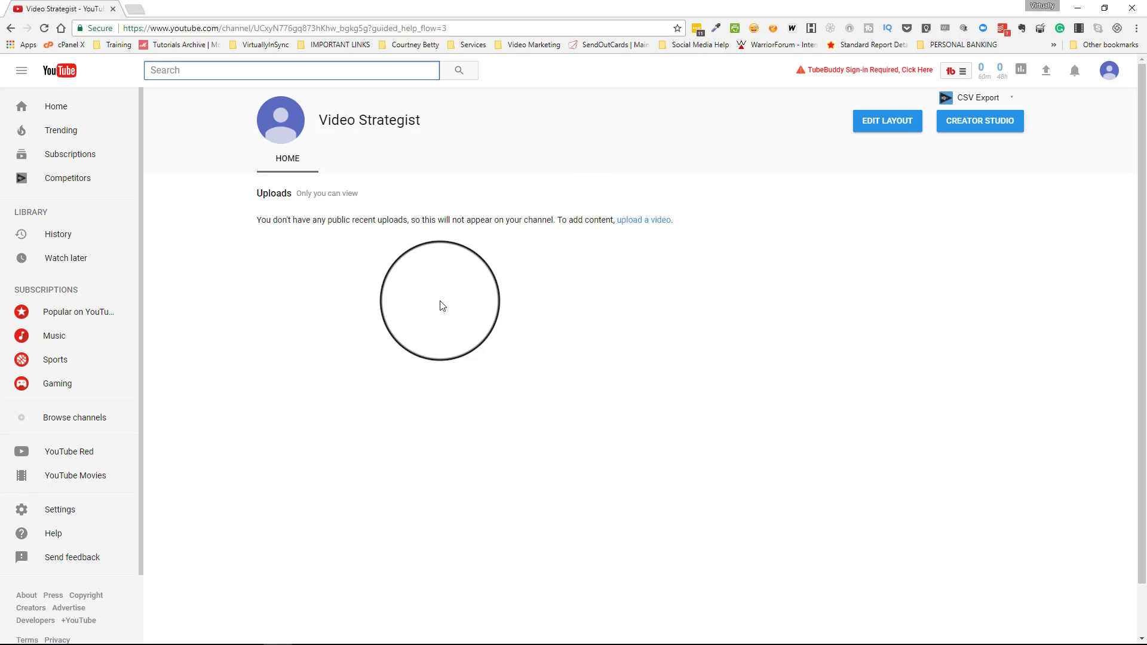
pyautogui.moveTo(889, 127)
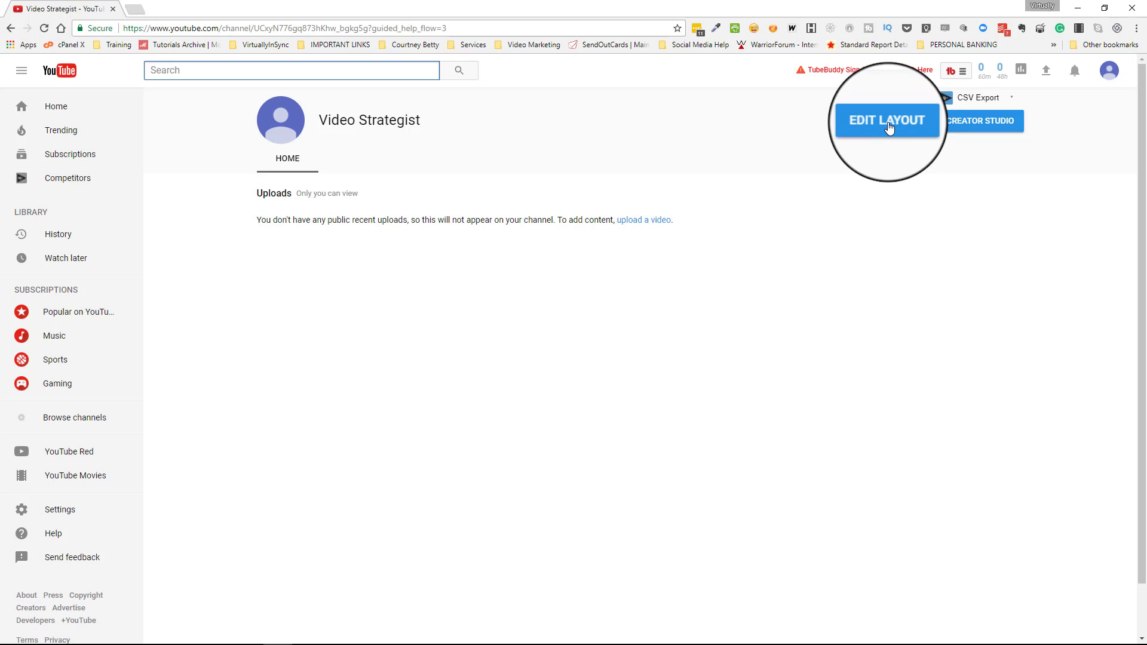
# Enter the classic layout editor for the Video Strategist channel via EDIT LAYOUT.
pyautogui.click(887, 121)
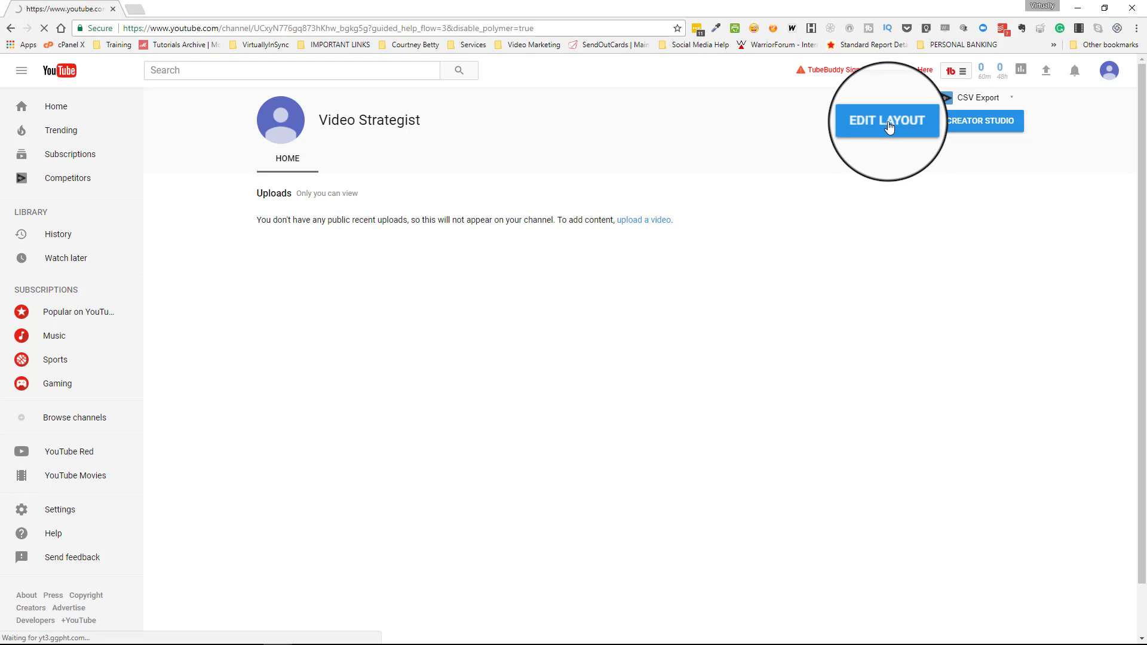
pyautogui.click(887, 120)
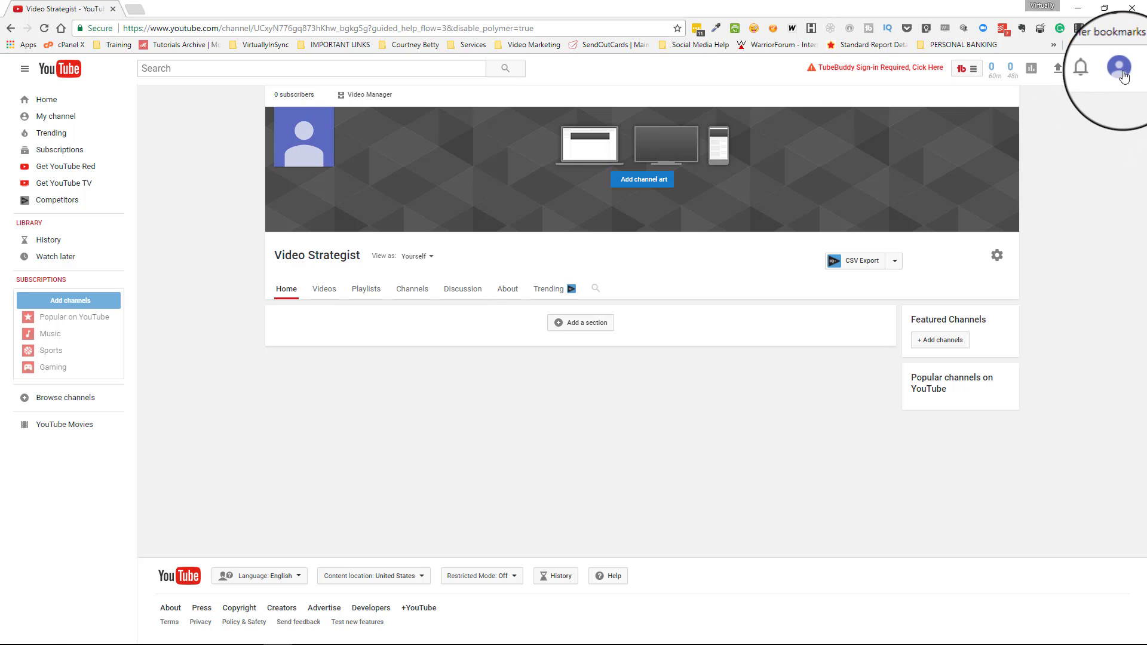
# Show the account switcher listing Video Strategist with the other channels.
pyautogui.click(1115, 69)
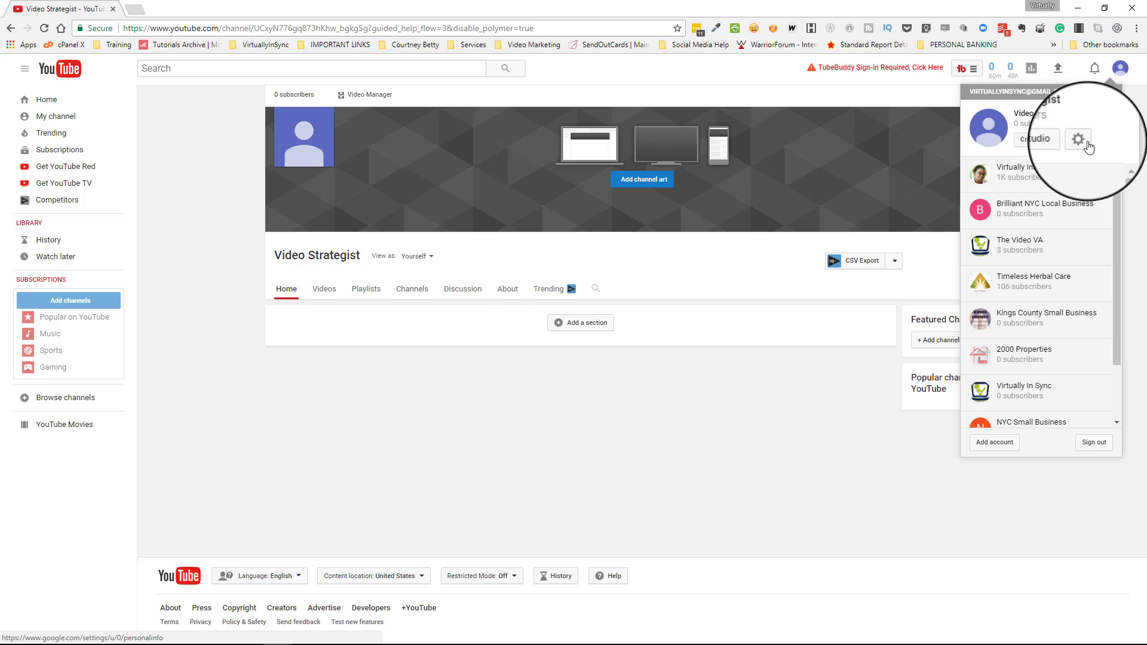
pyautogui.moveTo(1078, 140)
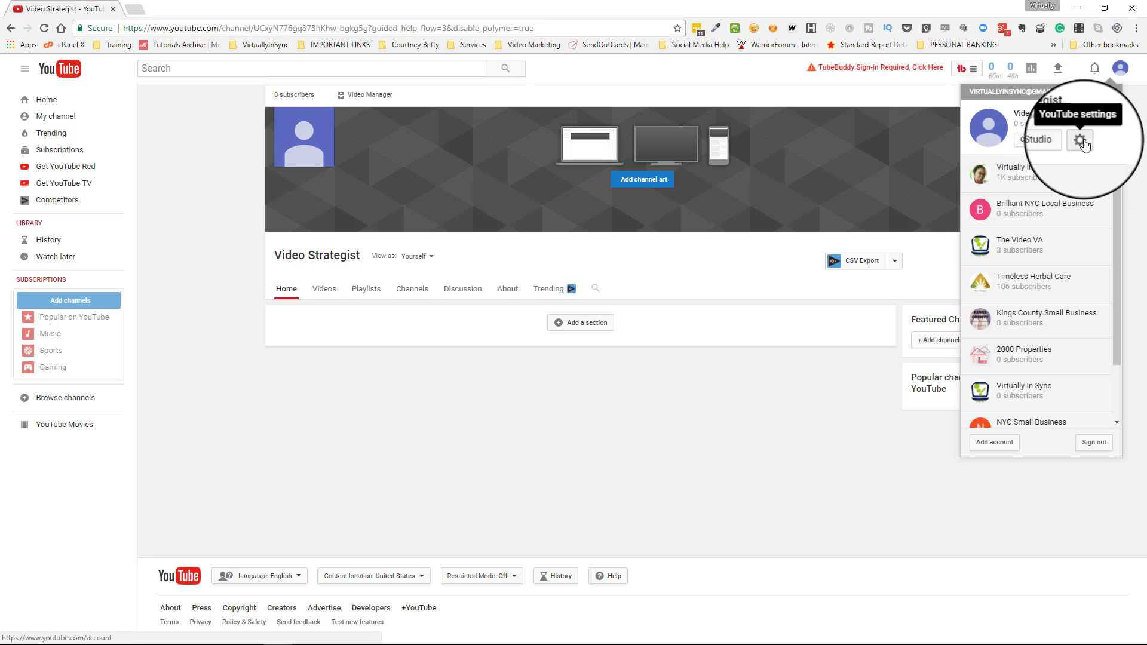